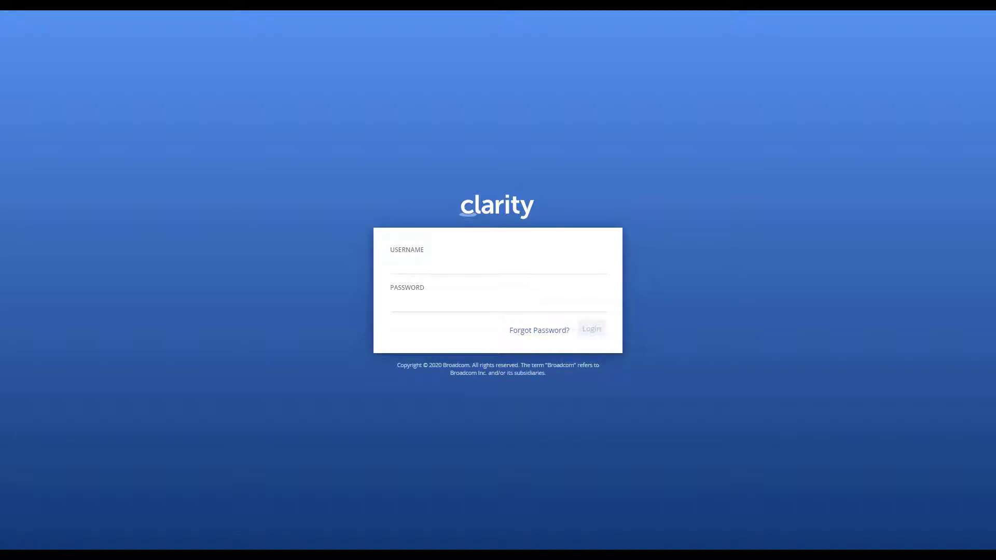
Step: Sign in and reach the Staff list of the A New Product Launch project
{"action": "left_click", "coordinate": [590, 329]}
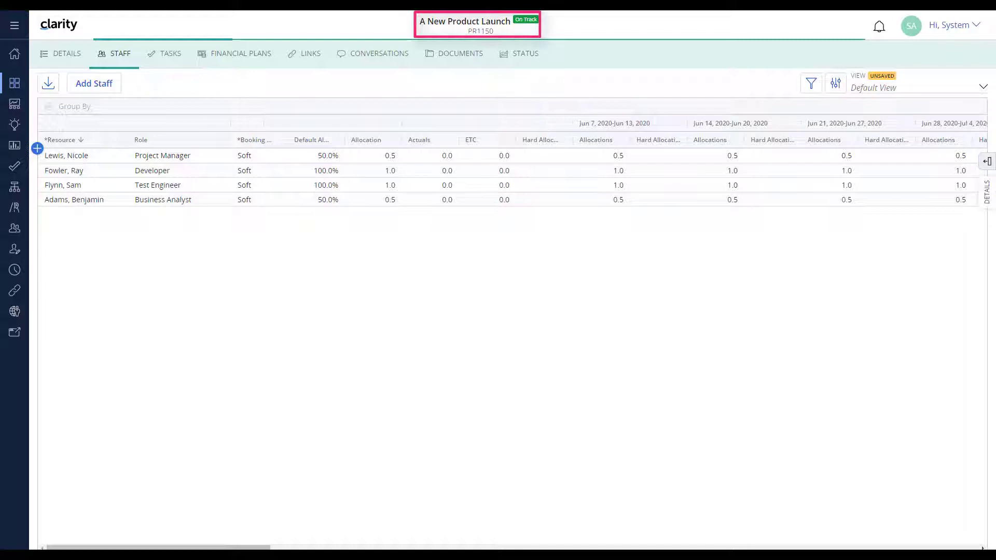
{"action": "left_click", "coordinate": [120, 53]}
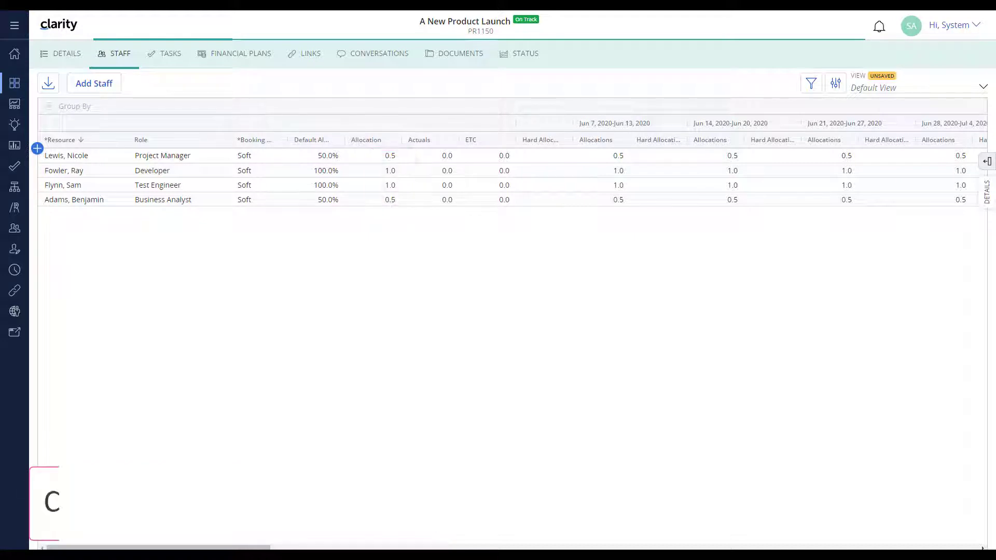
Step: Set the Unit of Measure in the General personal settings to Hours
{"action": "left_click", "coordinate": [947, 25]}
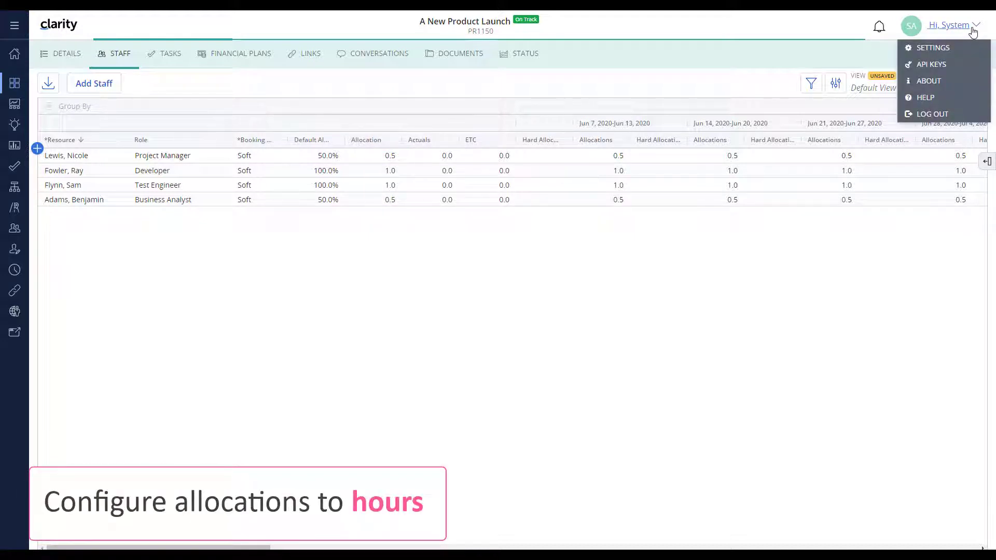
{"action": "left_click", "coordinate": [933, 48]}
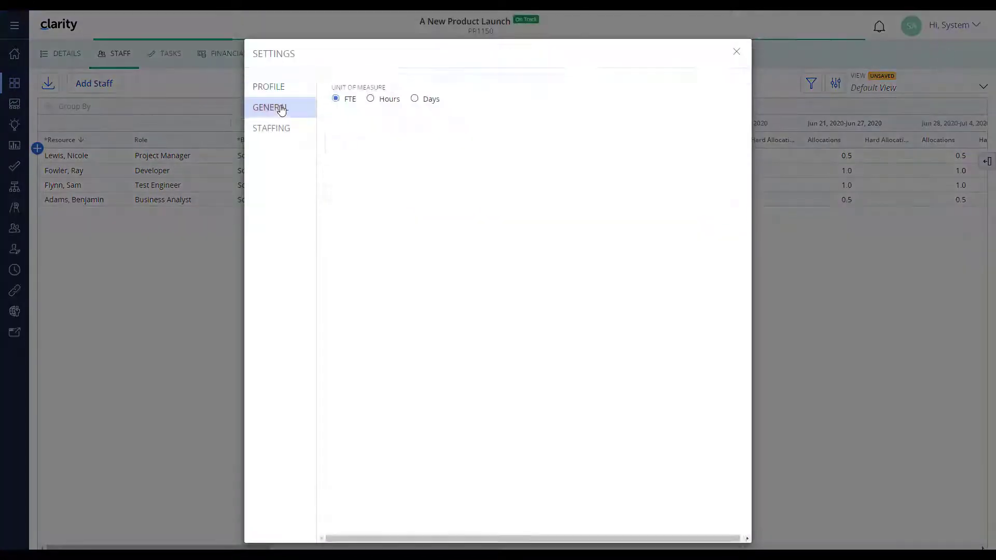
{"action": "left_click", "coordinate": [370, 99]}
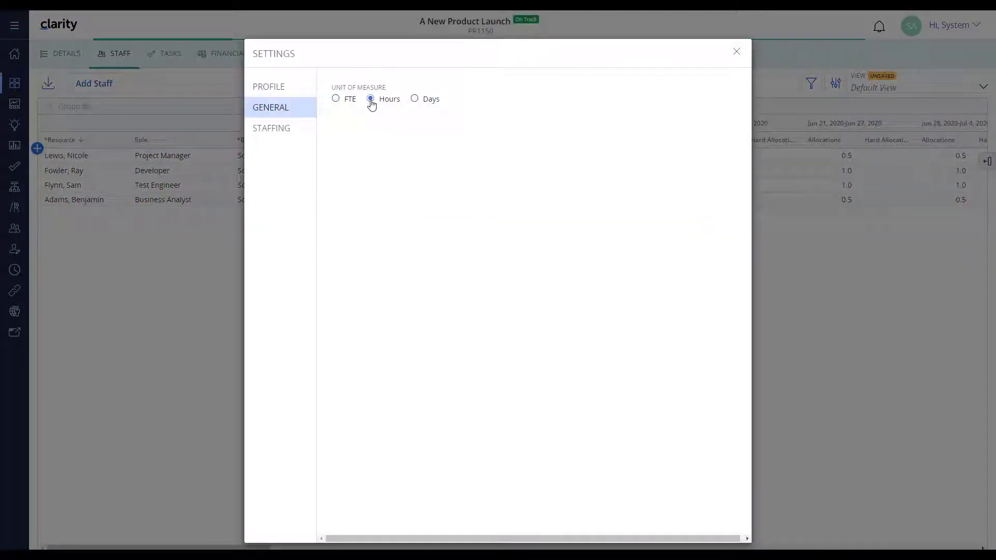
{"action": "left_click", "coordinate": [737, 52]}
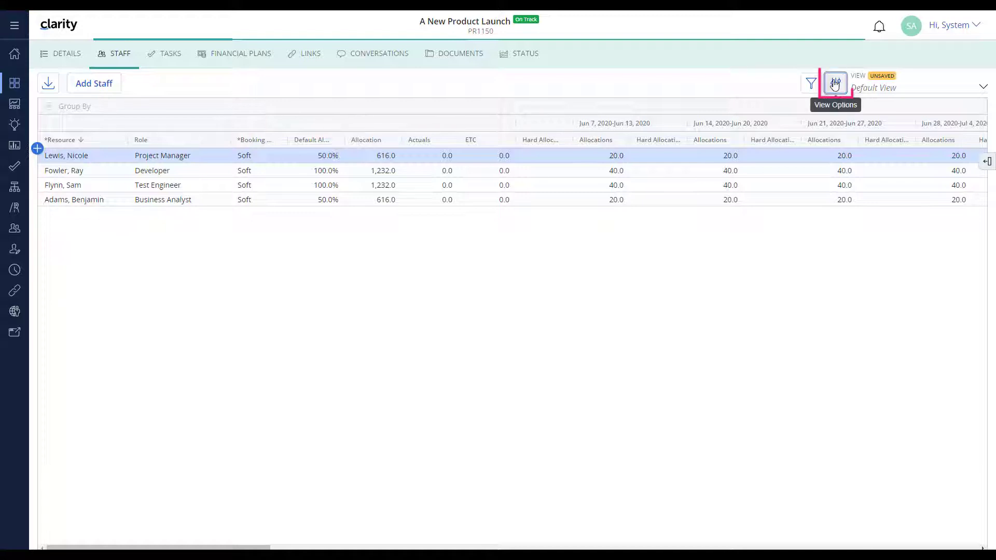
Step: Set the staff grid's View Options periods to Months and review the start period
{"action": "left_click", "coordinate": [835, 83]}
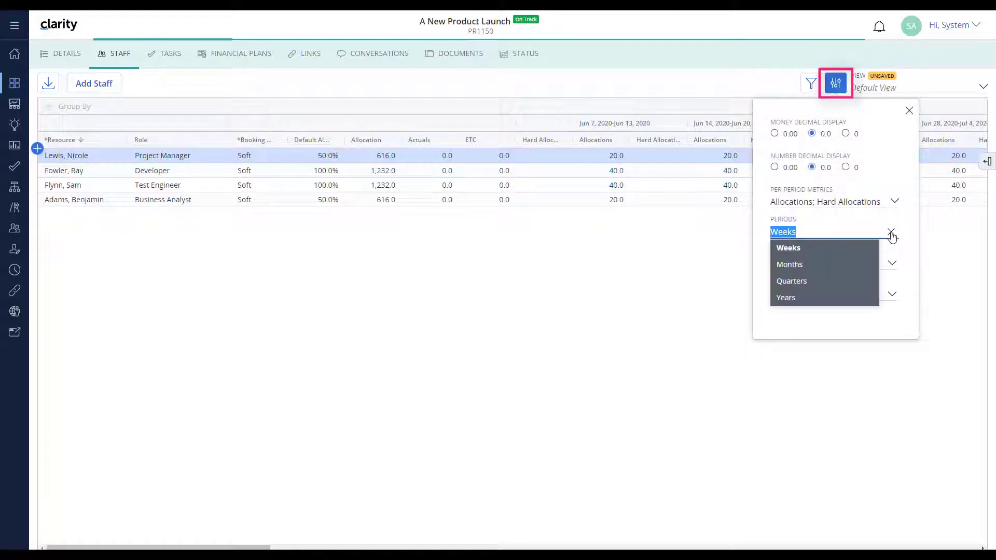
{"action": "left_click", "coordinate": [789, 264]}
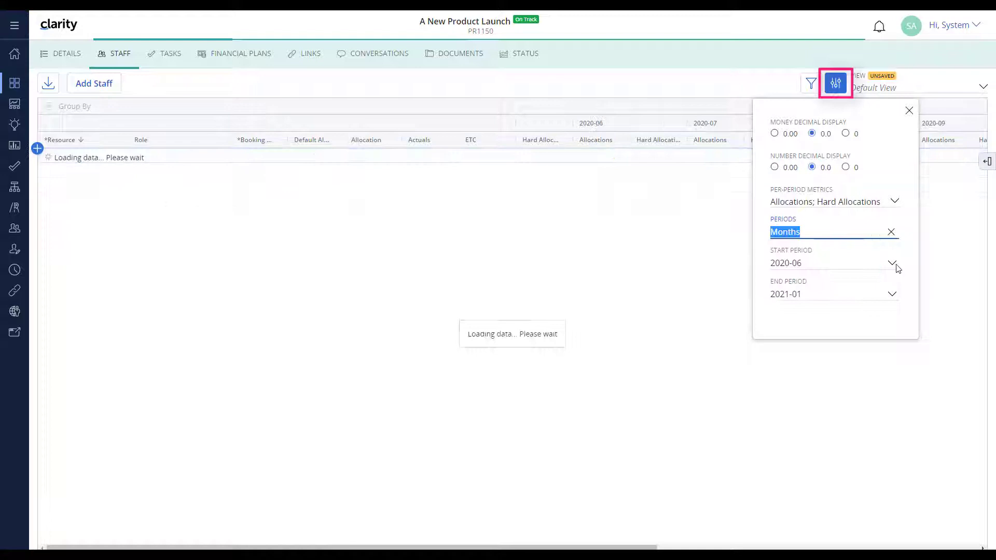
{"action": "left_click", "coordinate": [892, 263]}
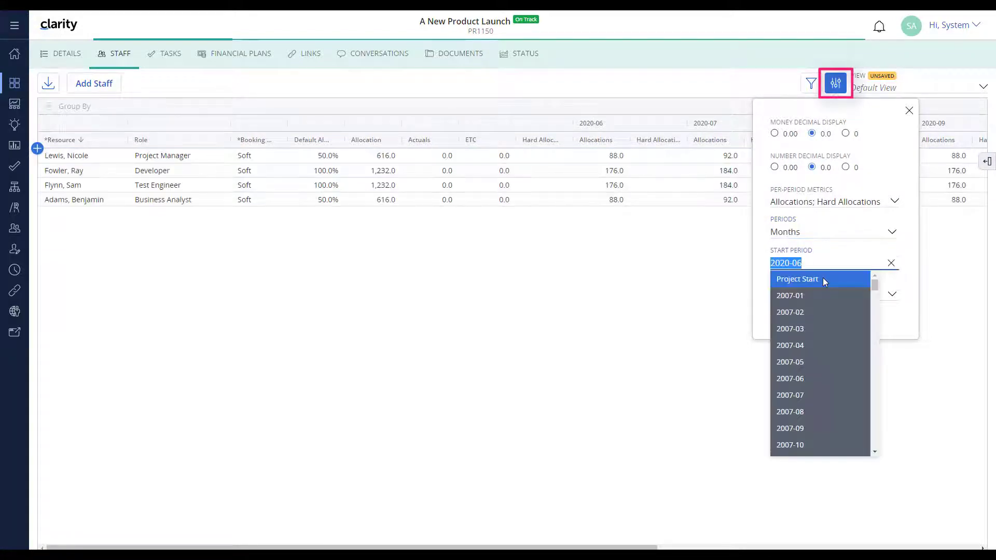
{"action": "left_click", "coordinate": [797, 278]}
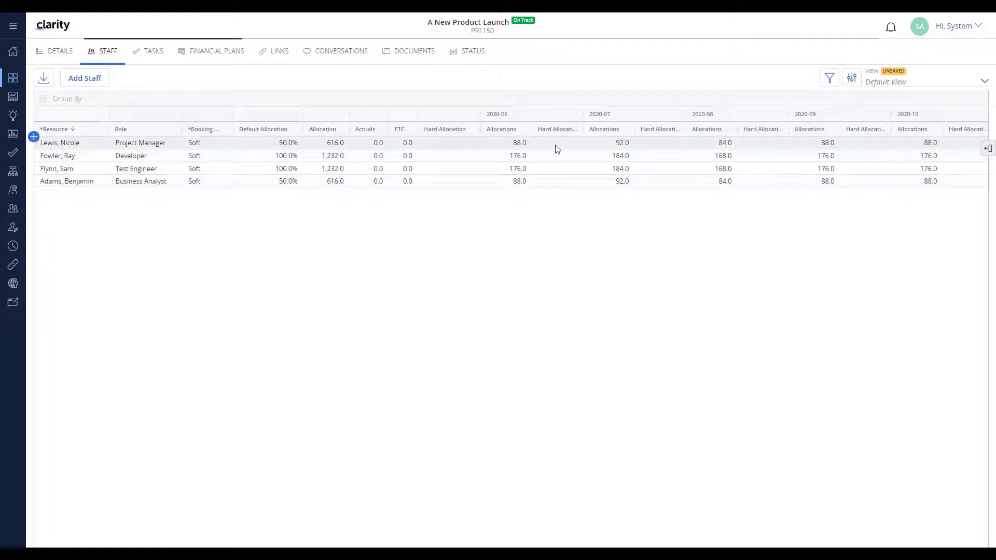
Step: Enter 40 as the project manager's June hard allocation, which does not stick
{"action": "type", "text": "40"}
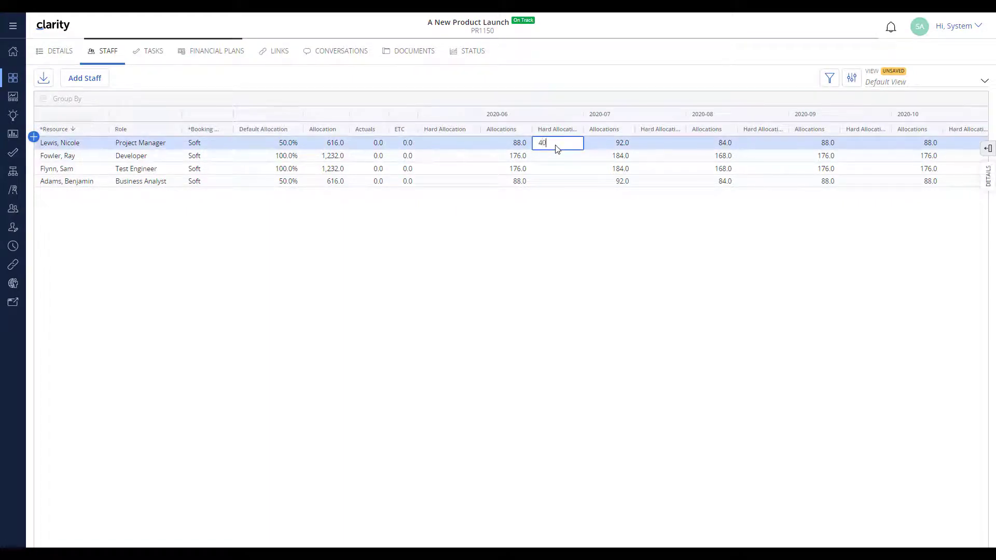
{"action": "key", "text": "Enter"}
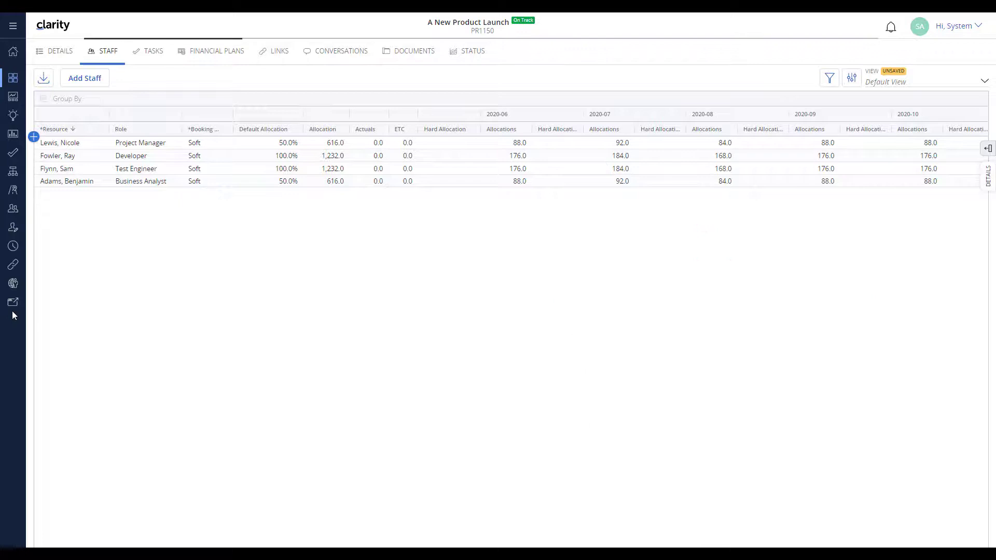
{"action": "mouse_move", "coordinate": [13, 302]}
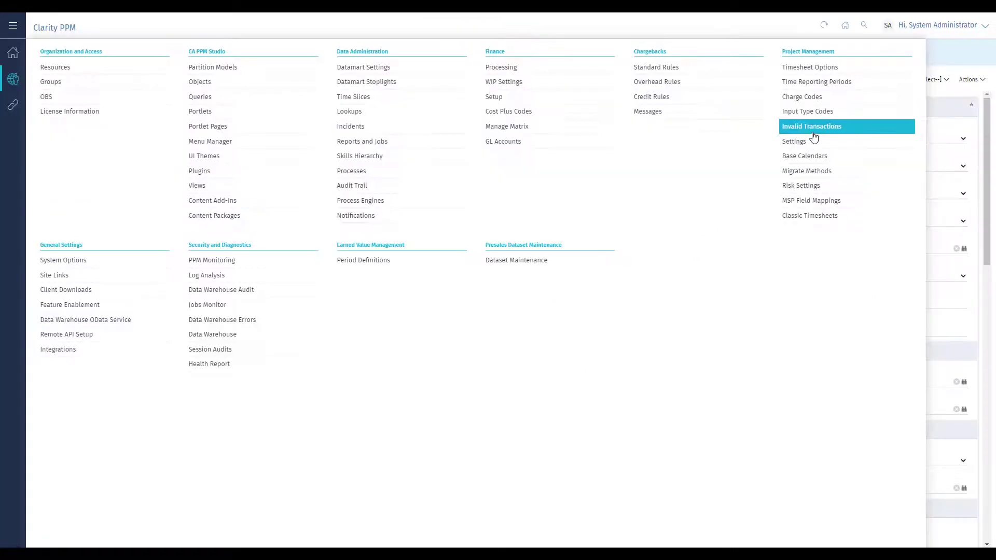
Step: Enable Allow Mixed Booking in the project management settings and save
{"action": "left_click", "coordinate": [793, 141]}
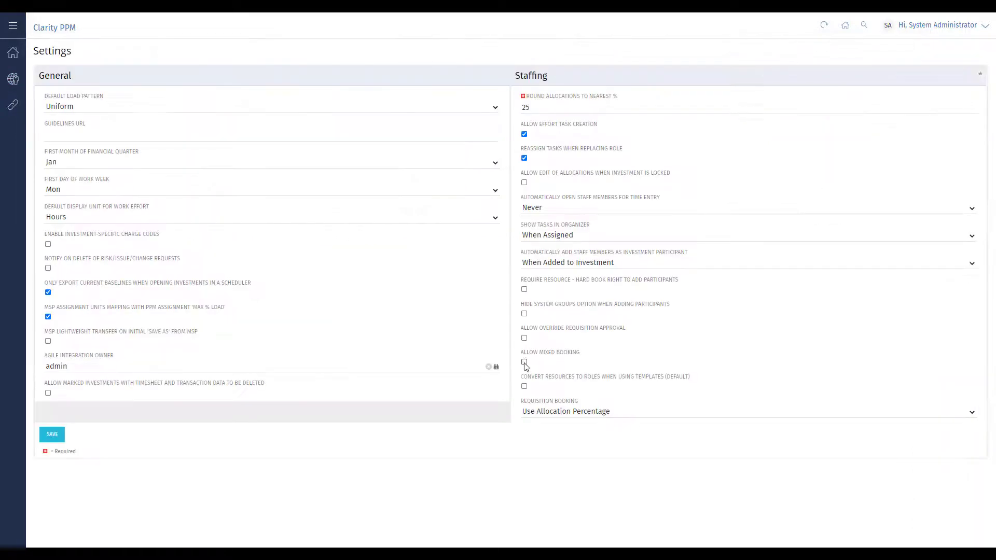
{"action": "left_click", "coordinate": [524, 362]}
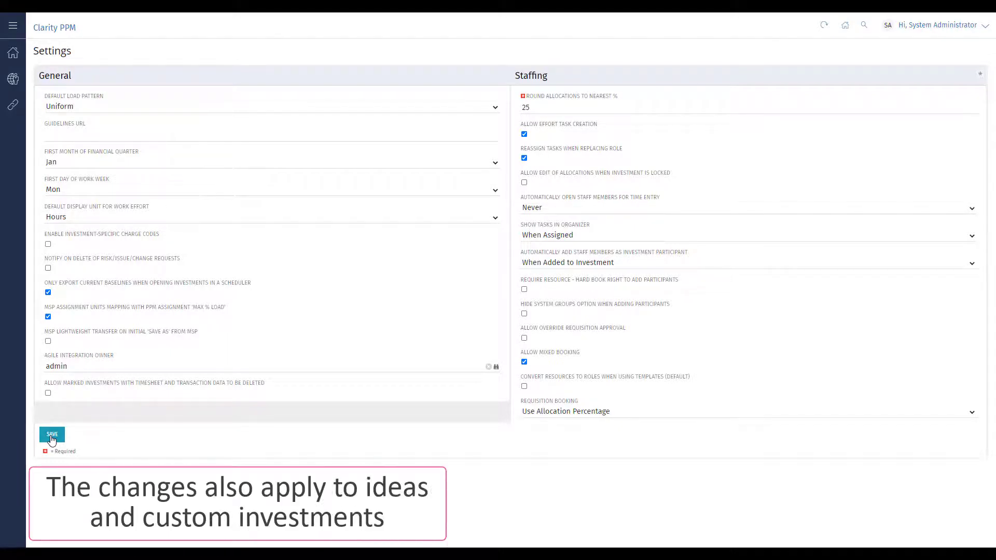
{"action": "left_click", "coordinate": [52, 434]}
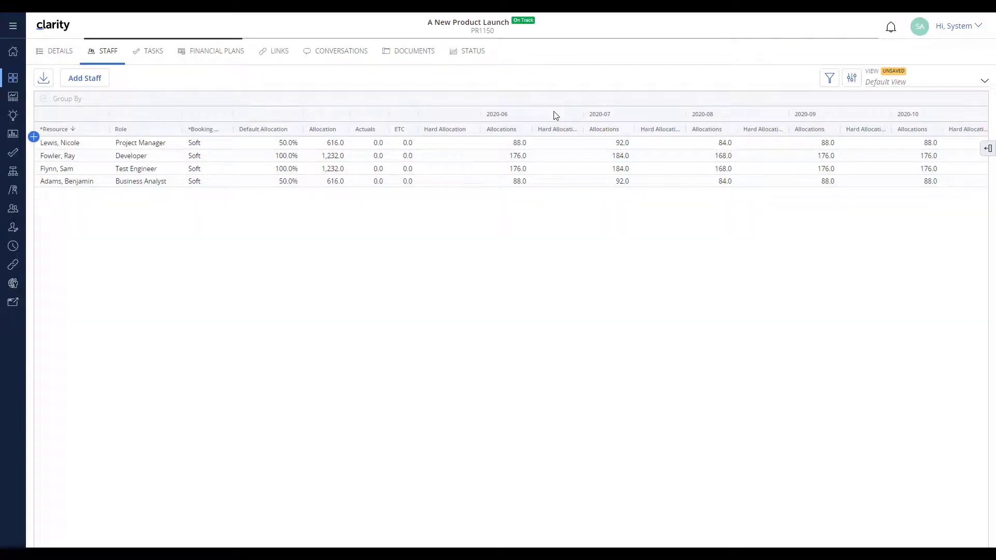
{"action": "mouse_move", "coordinate": [556, 138]}
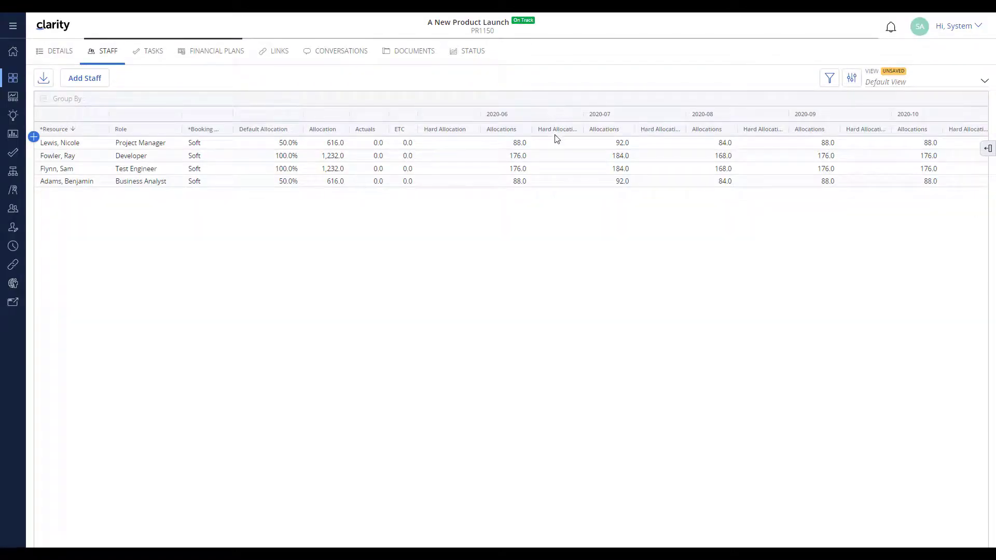
{"action": "left_click", "coordinate": [557, 142]}
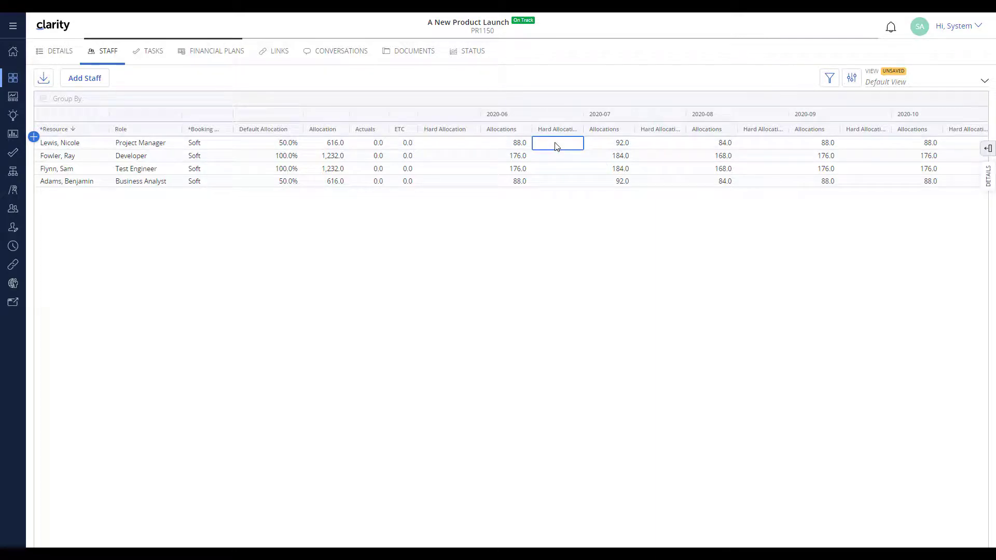
{"action": "type", "text": "40.0"}
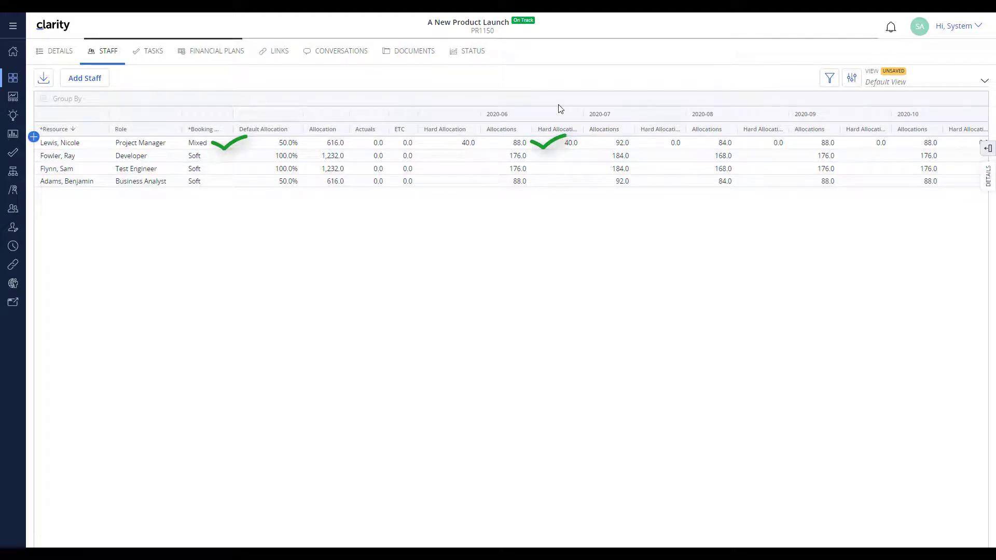
{"action": "left_click", "coordinate": [197, 142]}
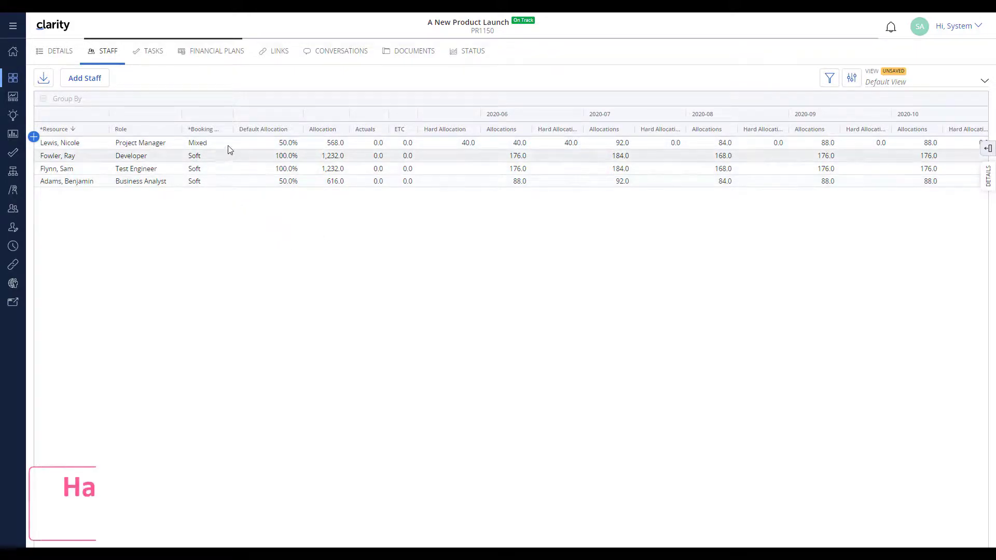
{"action": "left_click", "coordinate": [206, 142]}
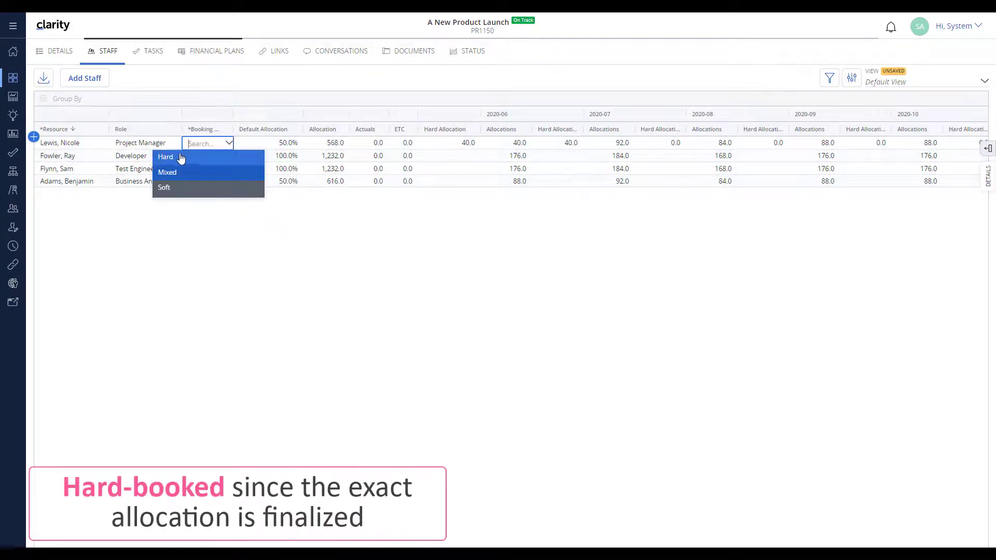
{"action": "left_click", "coordinate": [165, 156]}
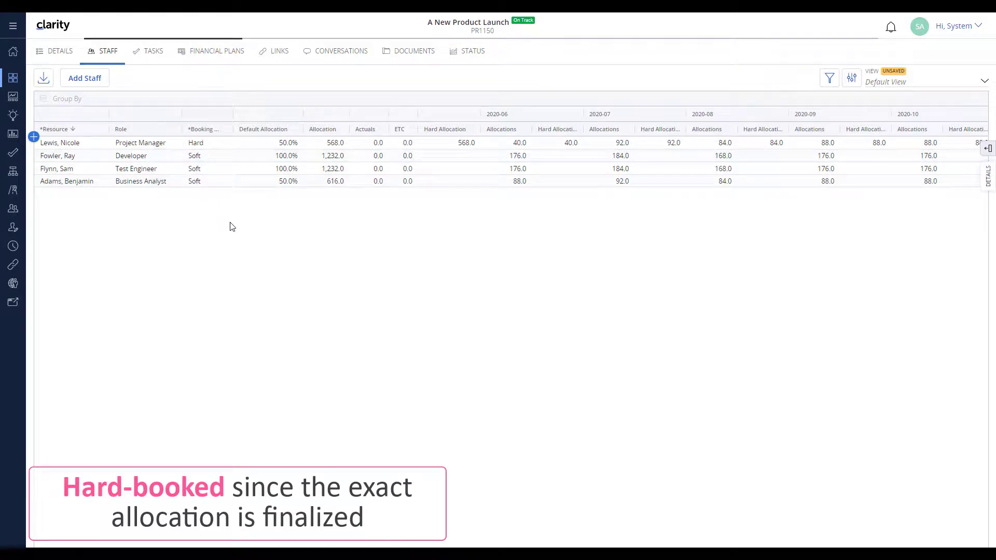